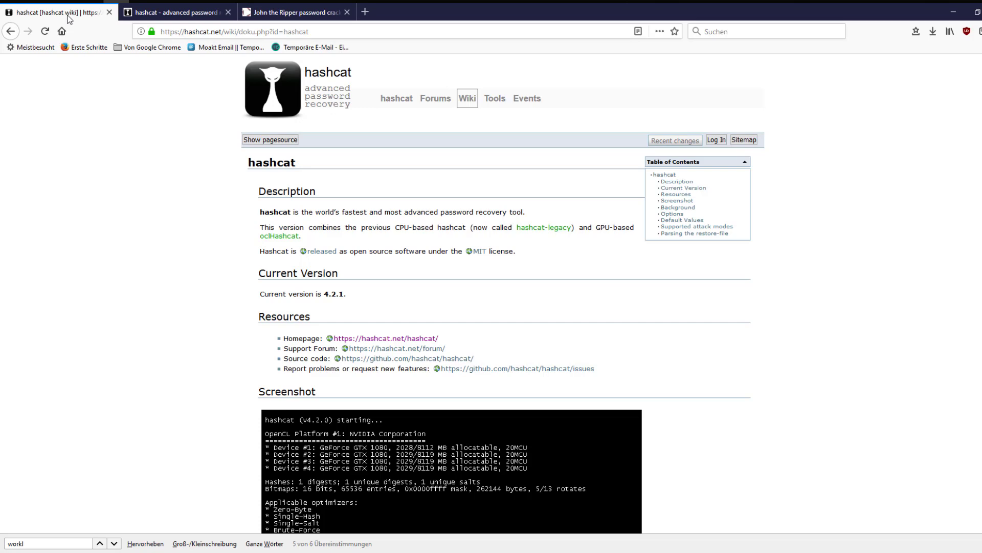
pyautogui.moveTo(343, 181)
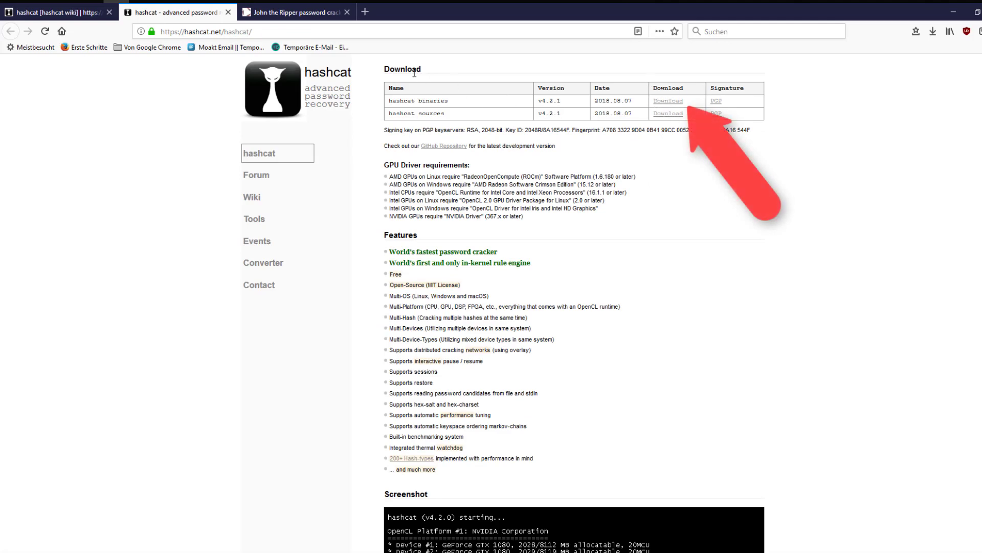
# Switch to the John the Ripper page and show the rar folder holding both tools
pyautogui.click(295, 12)
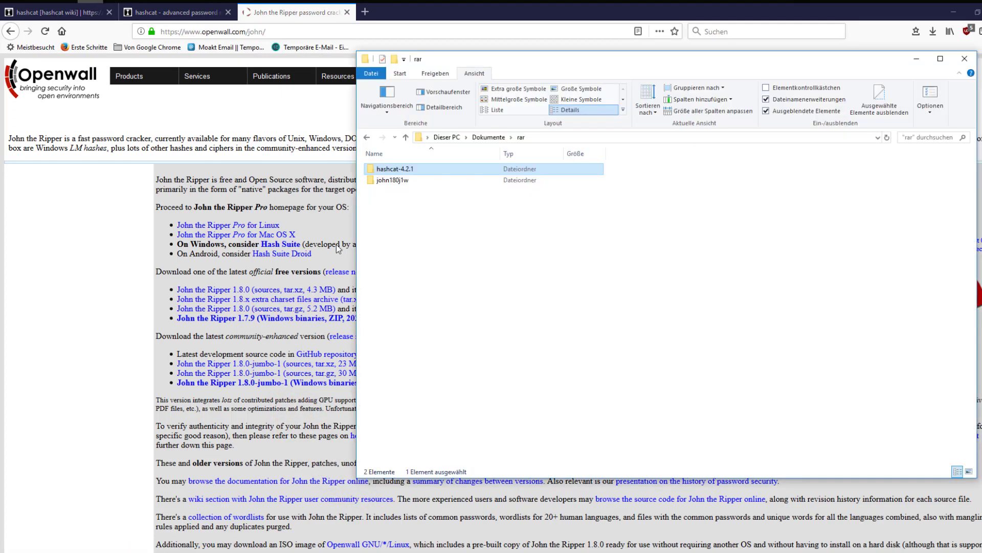
pyautogui.click(486, 238)
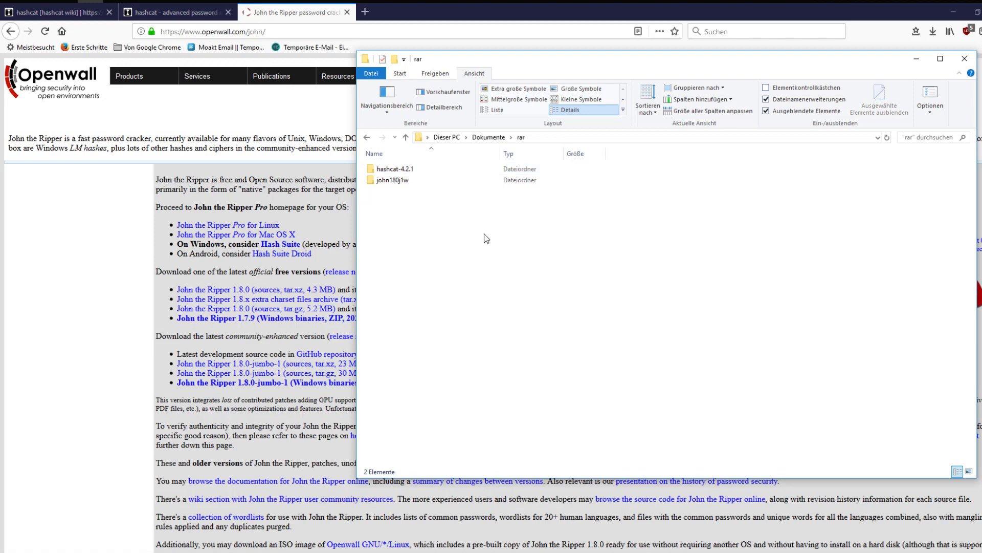
# Start a new archive from hashcat.hctune inside hashcat-4.2.1 and reach its password settings
pyautogui.doubleClick(396, 167)
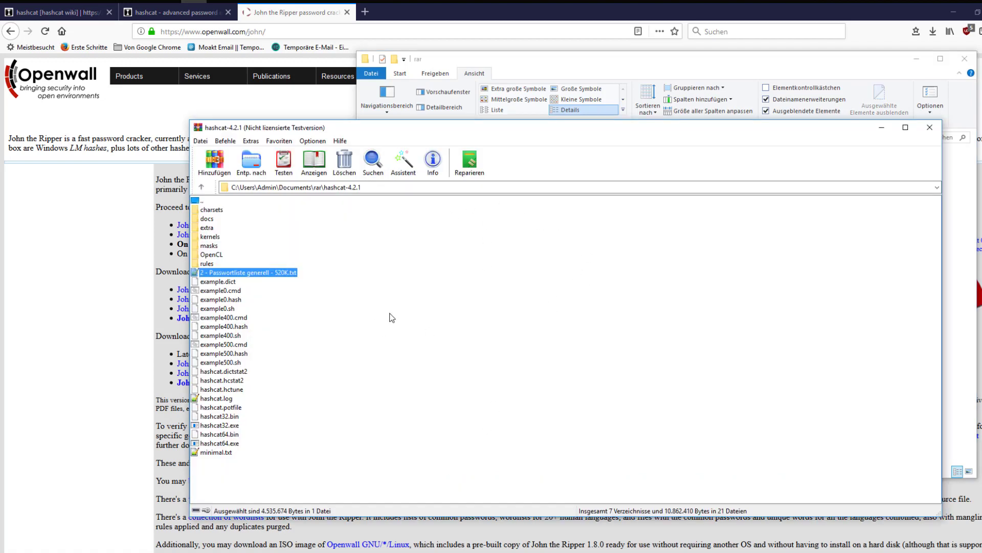
pyautogui.moveTo(254, 391)
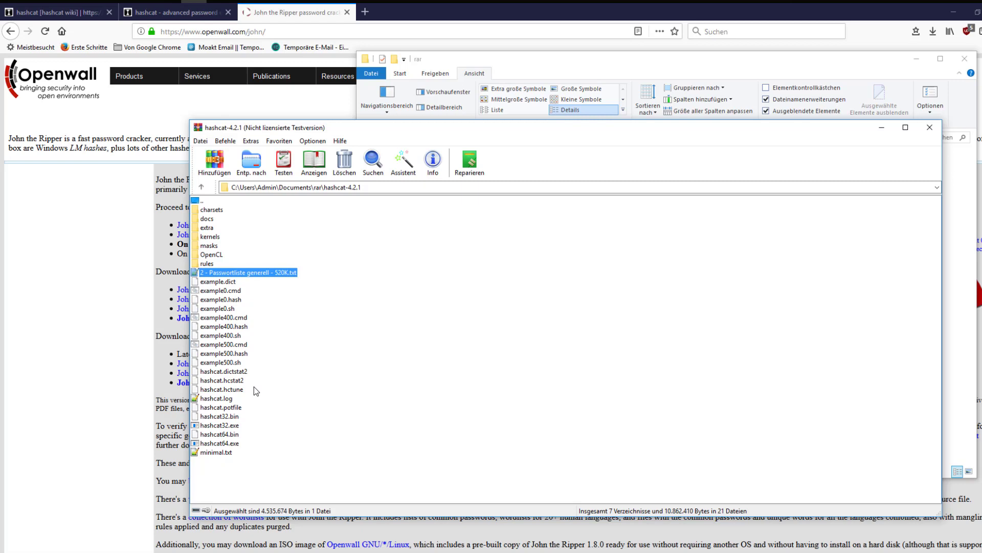
pyautogui.click(221, 389)
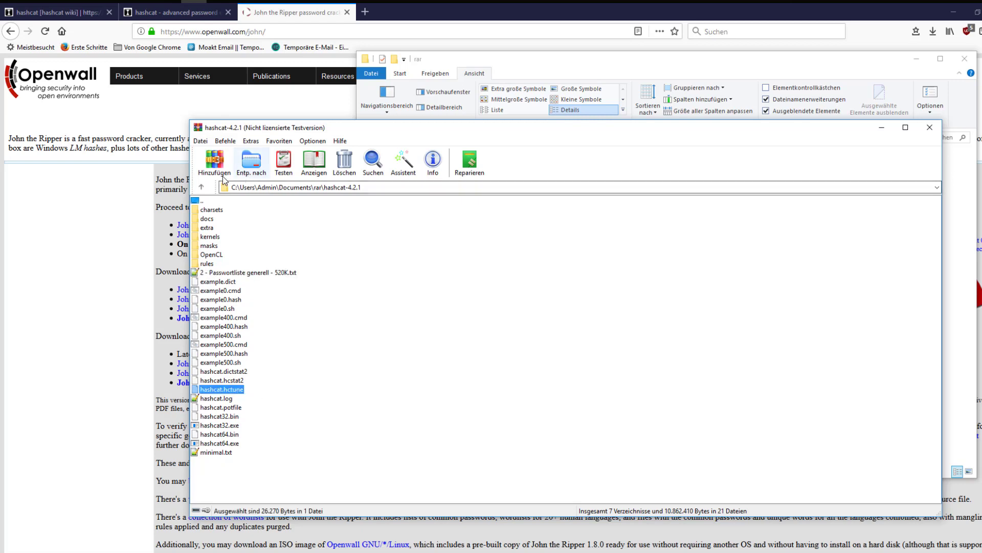
pyautogui.click(214, 161)
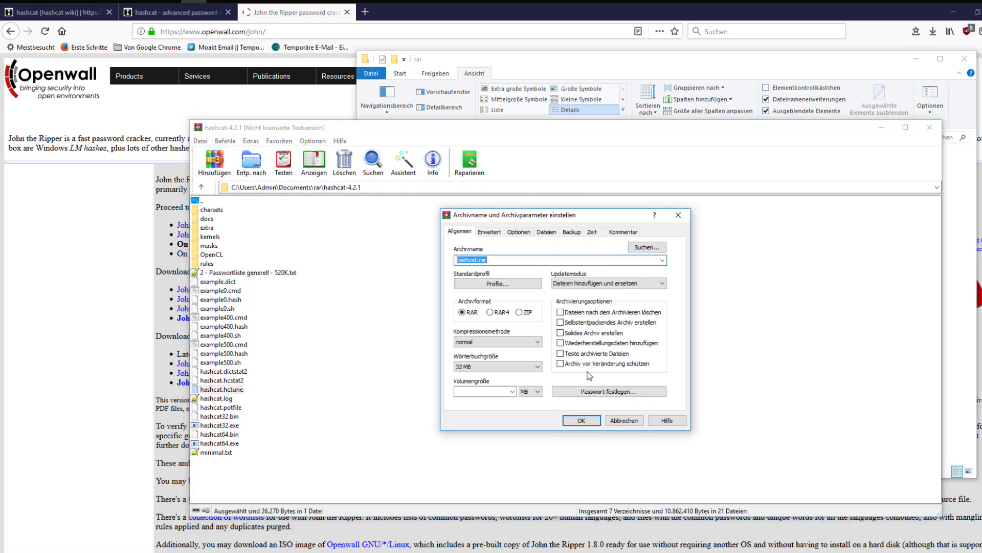
pyautogui.click(608, 391)
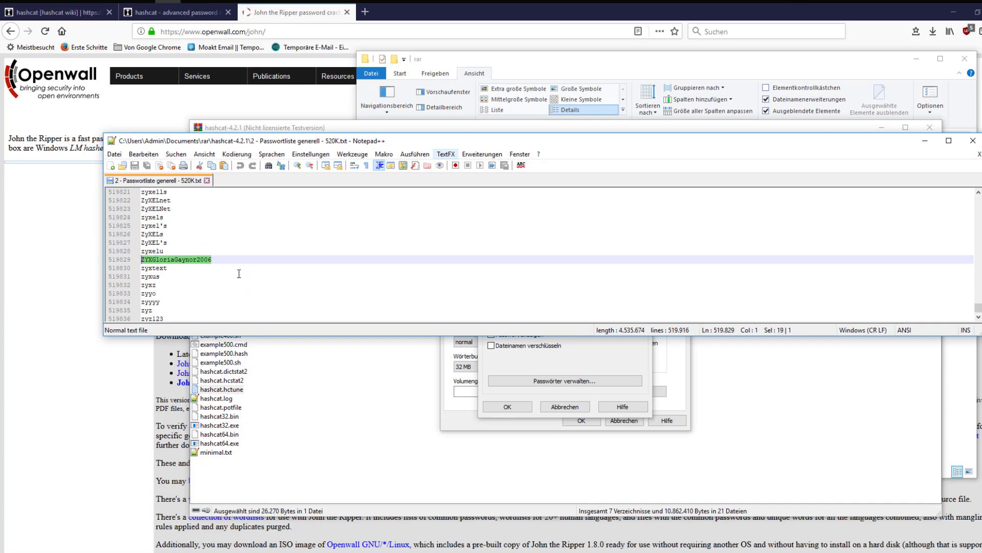
pyautogui.moveTo(580, 368)
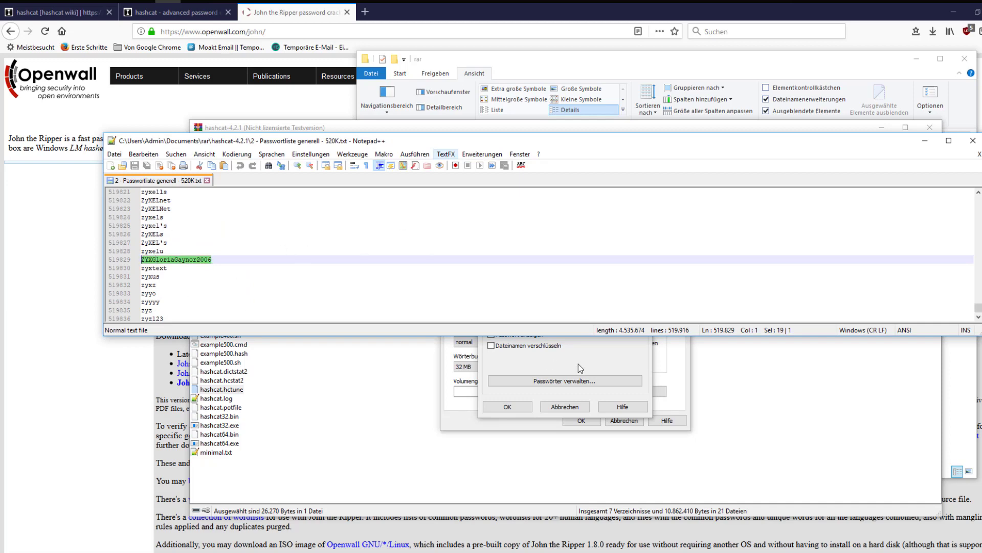
pyautogui.click(563, 381)
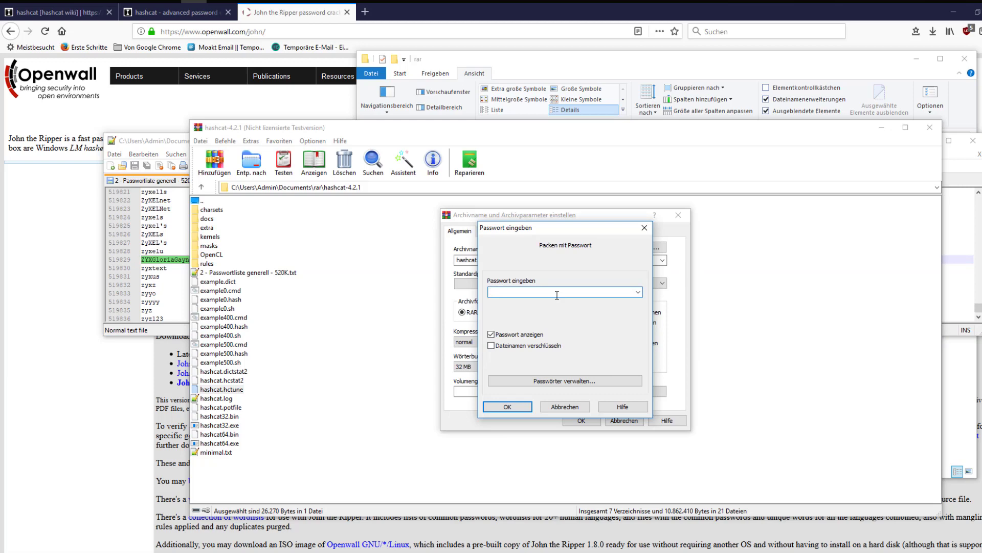
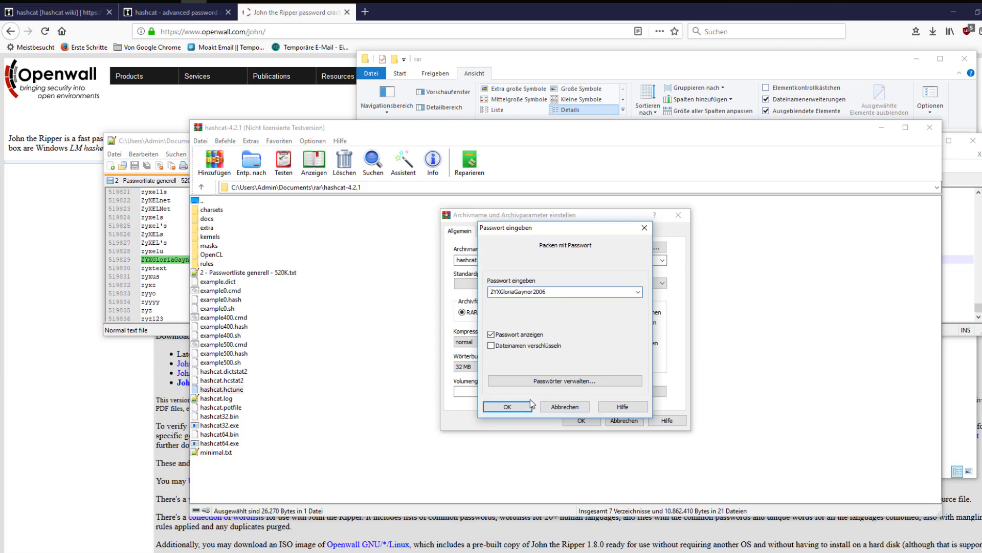
pyautogui.click(507, 406)
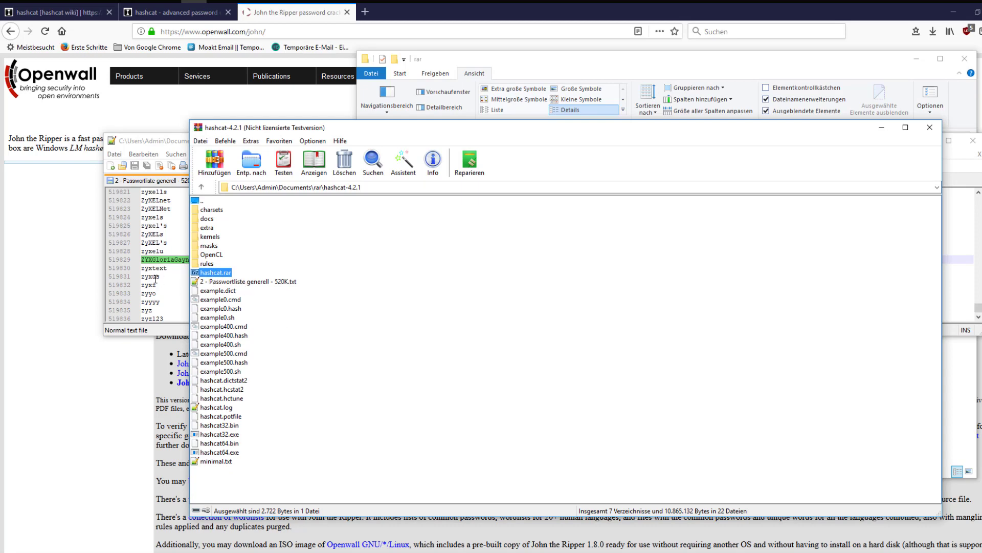
# Verify hashcat.hctune inside hashcat.rar asks for a password, then cancel the prompt
pyautogui.doubleClick(216, 272)
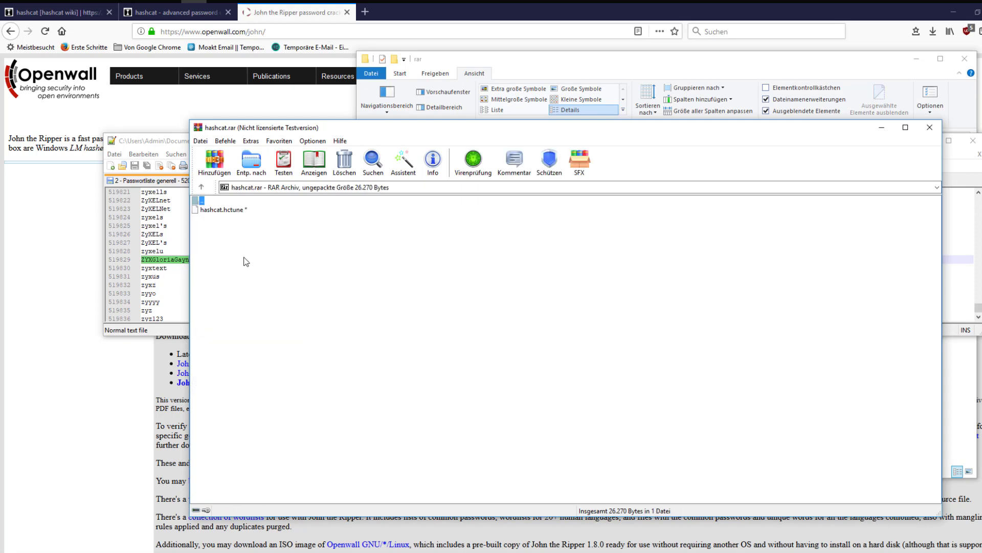
pyautogui.click(250, 162)
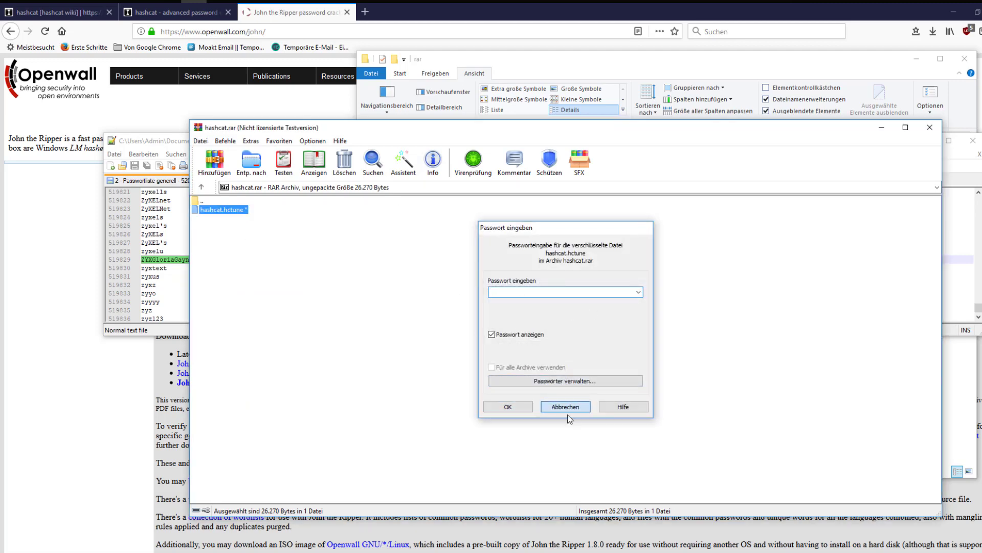
pyautogui.click(563, 406)
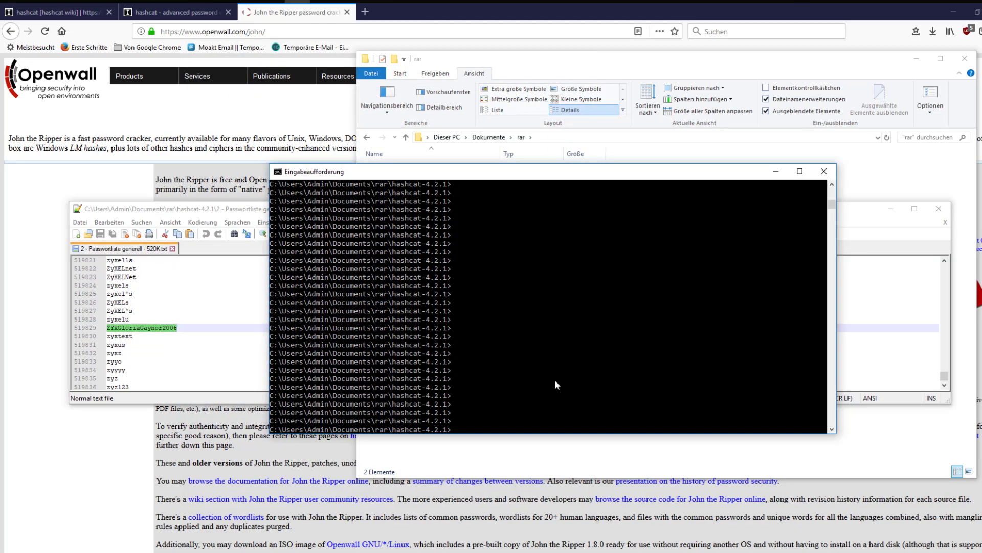
# Change into rar\john180j1w\run and begin the rar2john.exe command
pyautogui.write('cd ../..')
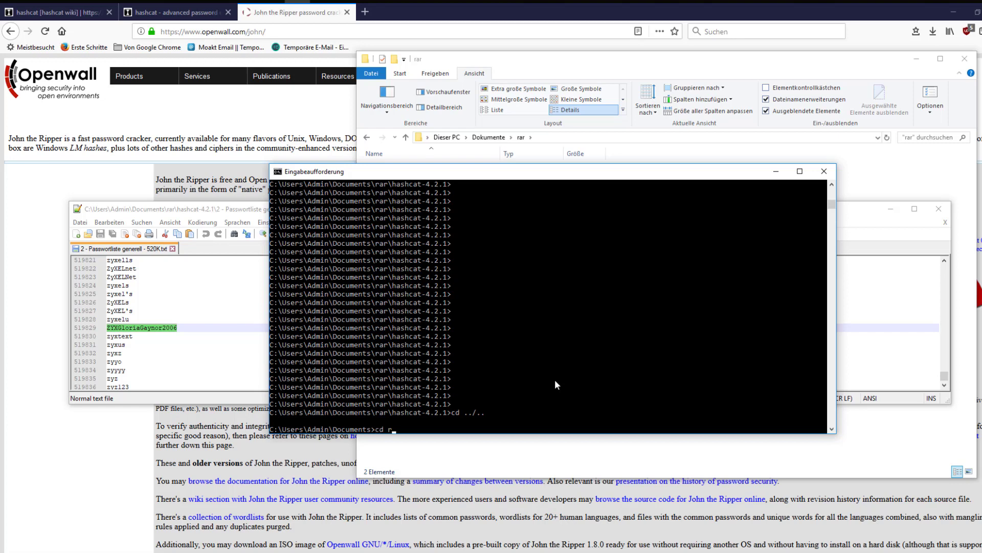
pyautogui.write('cd rar\\john180j1w\\run')
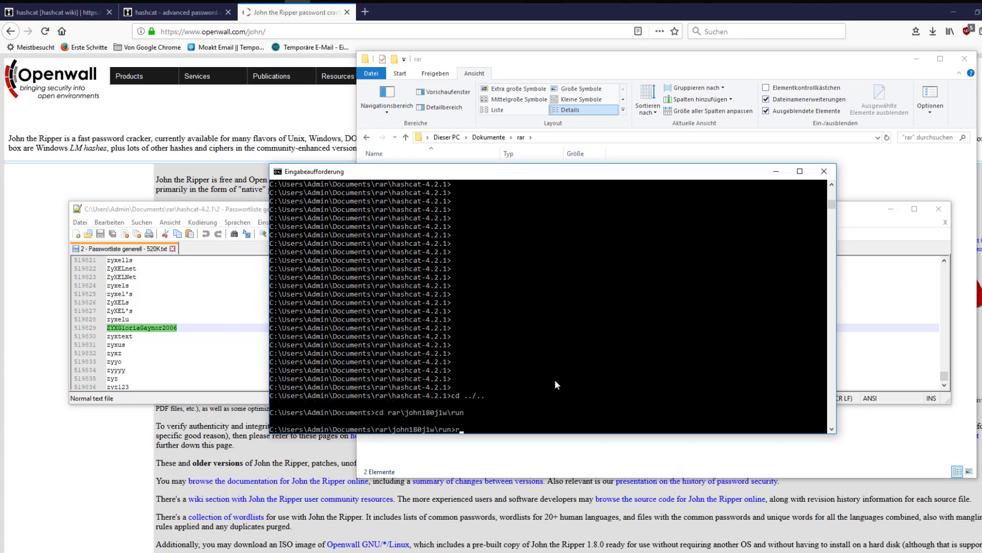
pyautogui.write('ar2john.exe')
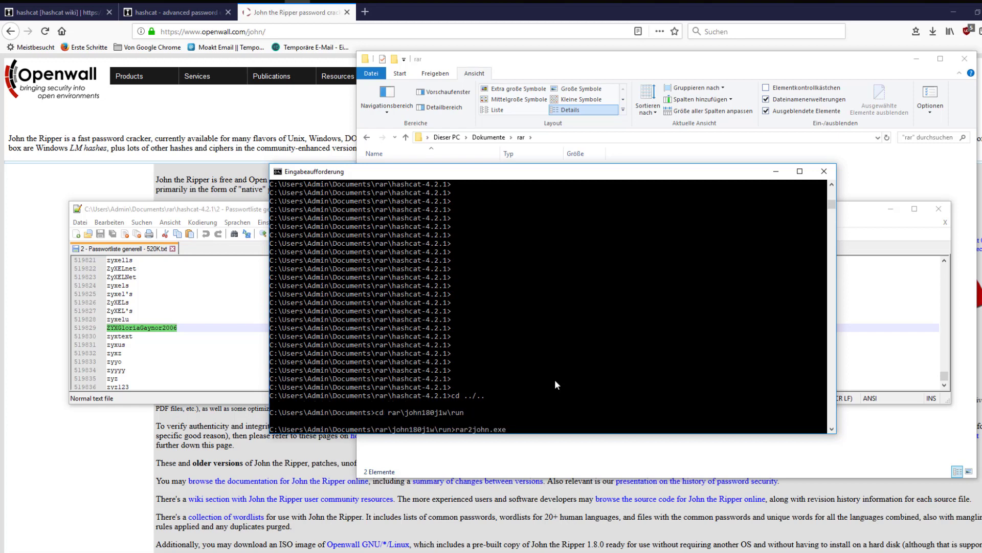
pyautogui.moveTo(632, 93)
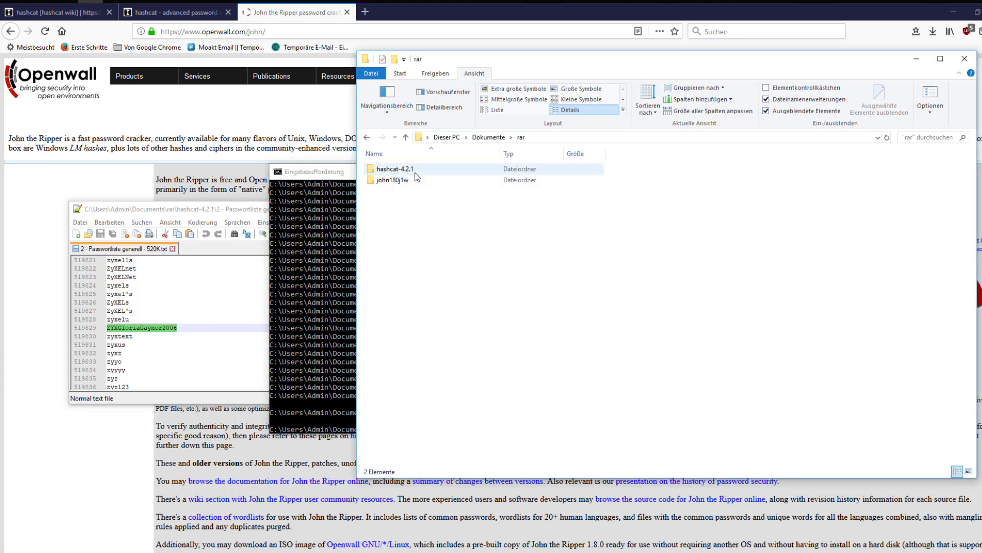
# Copy the full path of hashcat.rar from the hashcat-4.2.1 folder
pyautogui.rightClick(389, 424)
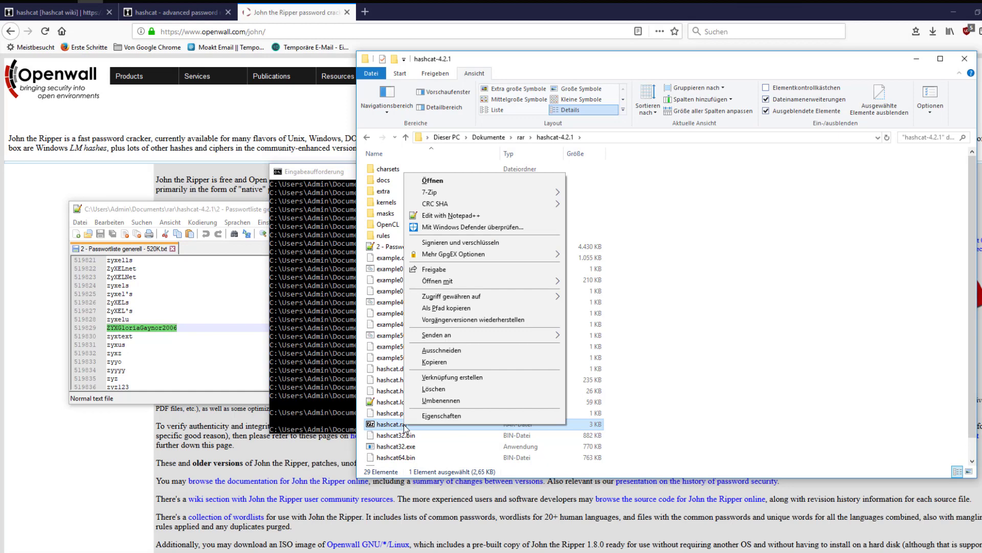
pyautogui.moveTo(456, 308)
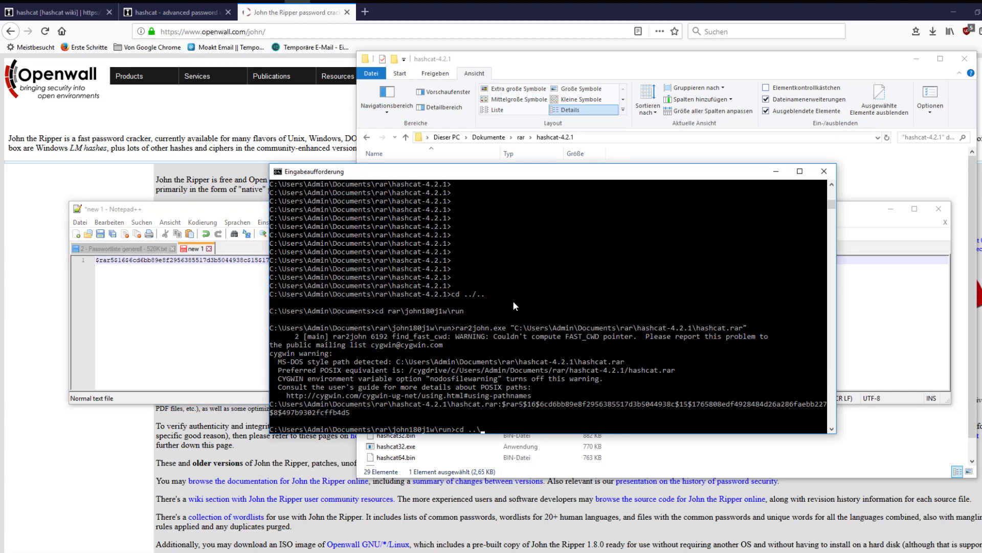
# Run rar2john, move into hashcat-4.2.1 and start hashcat64.exe -a 0 -m 13000 -w 3
pyautogui.press('Return')
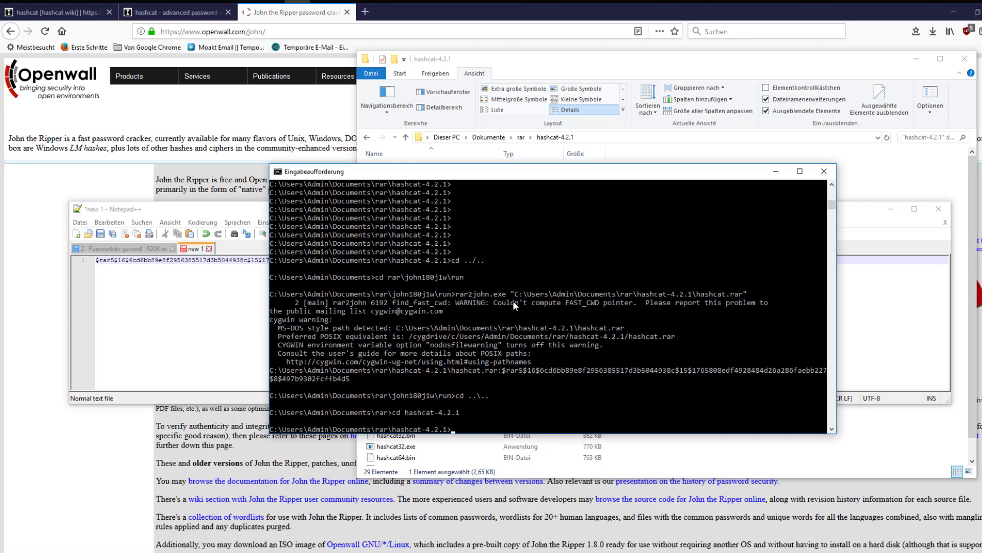
pyautogui.write('hashcat64.exe')
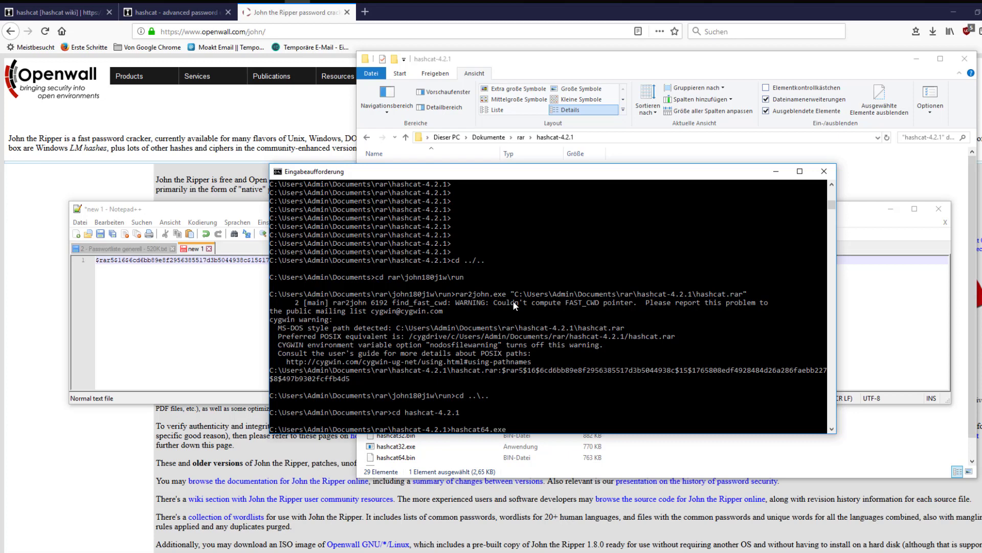
pyautogui.write('-a 0 -')
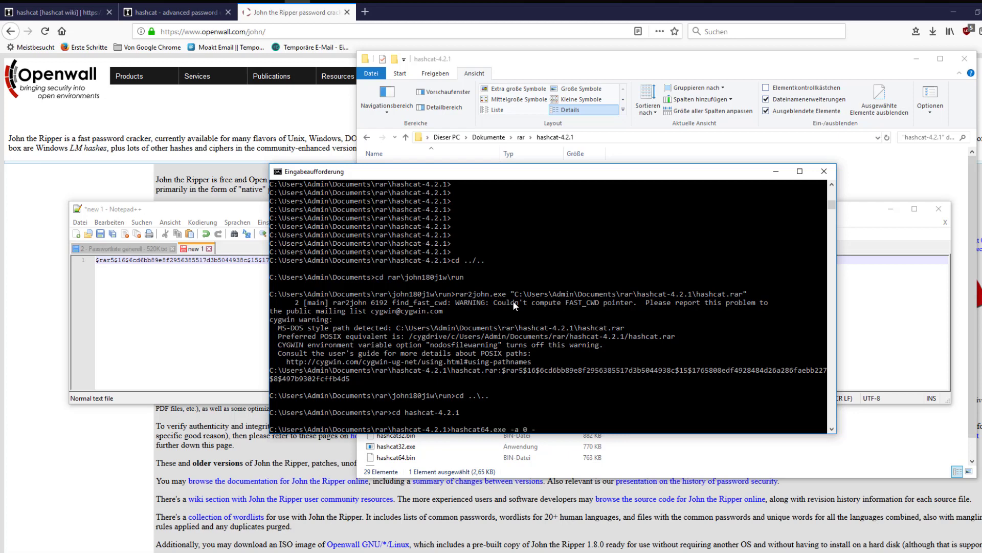
pyautogui.write('-m 130')
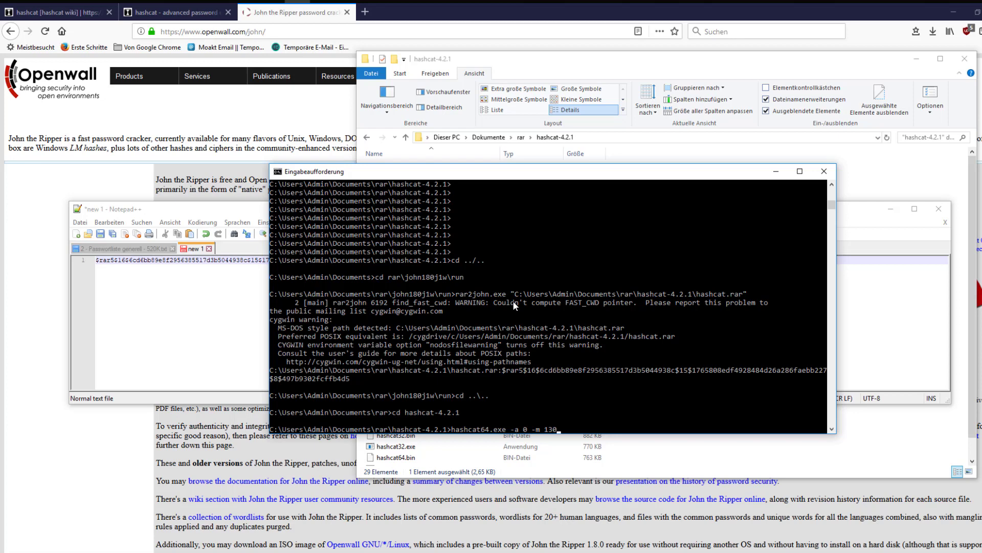
pyautogui.write('00')
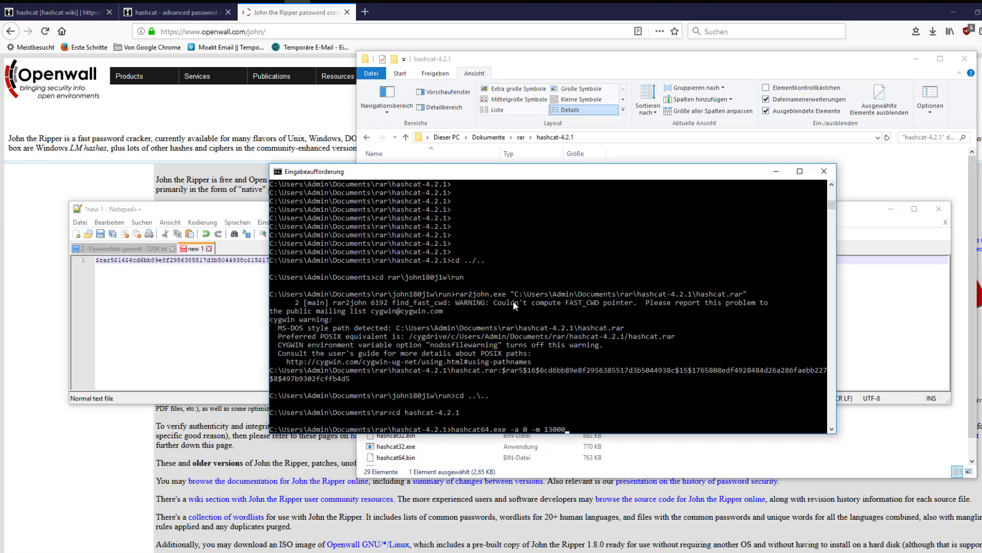
pyautogui.write('-w')
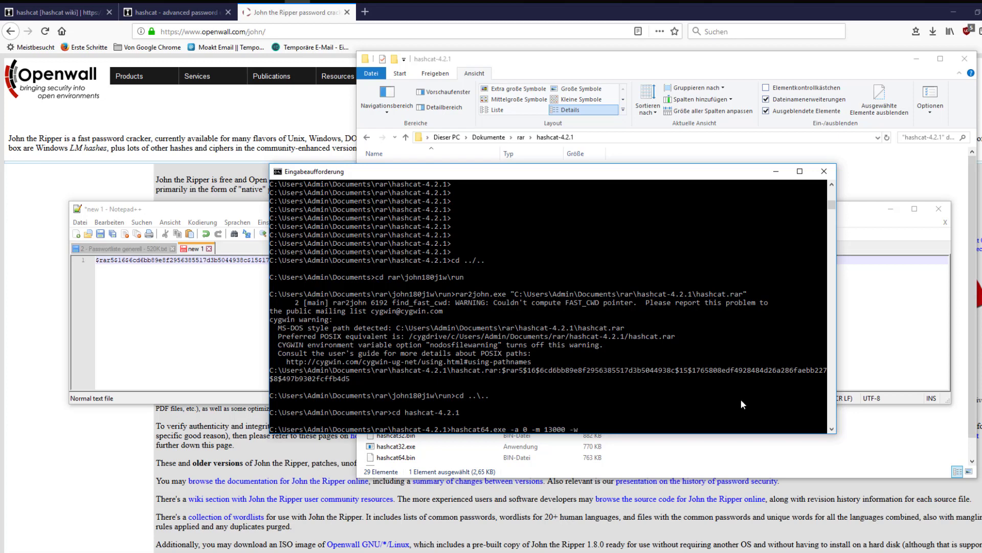
pyautogui.write('3')
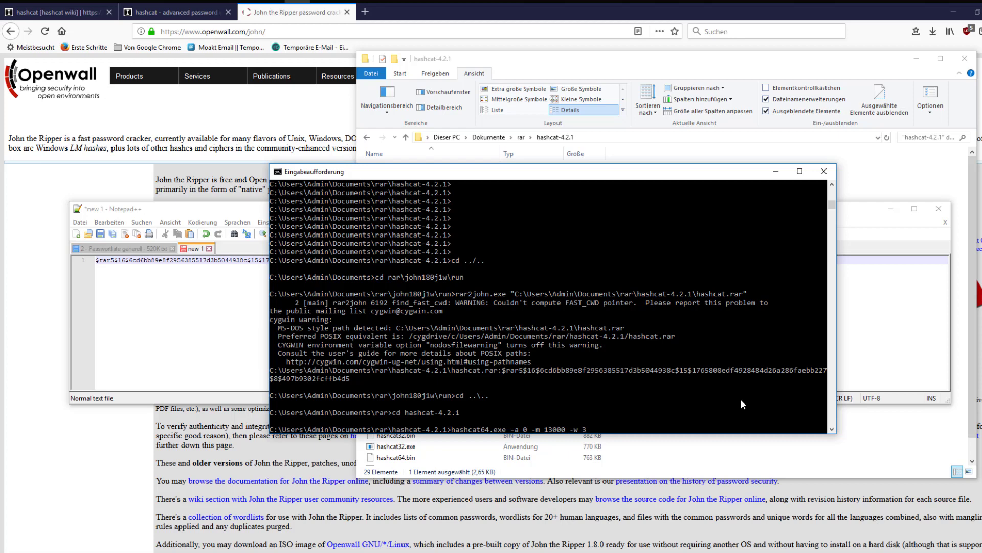
pyautogui.moveTo(524, 363)
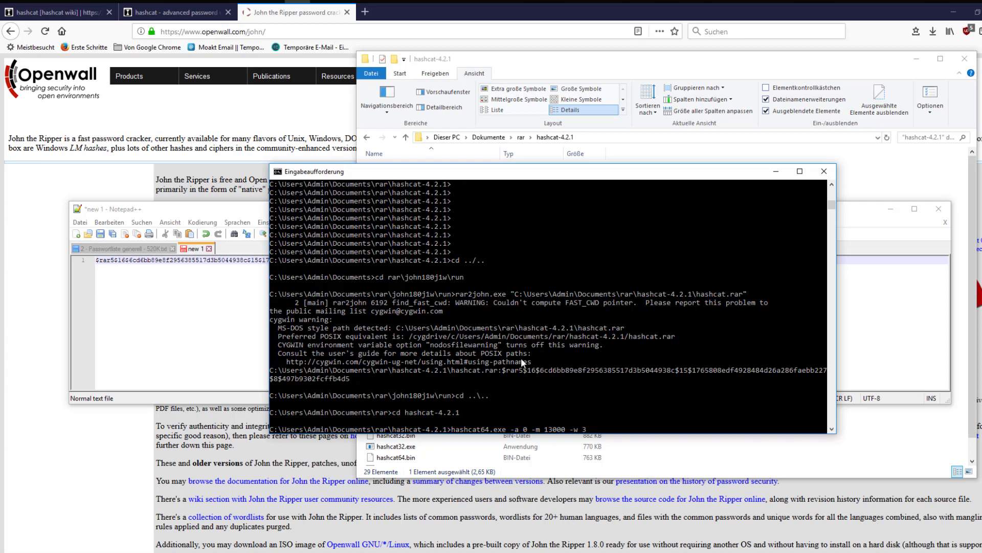
pyautogui.moveTo(552, 394)
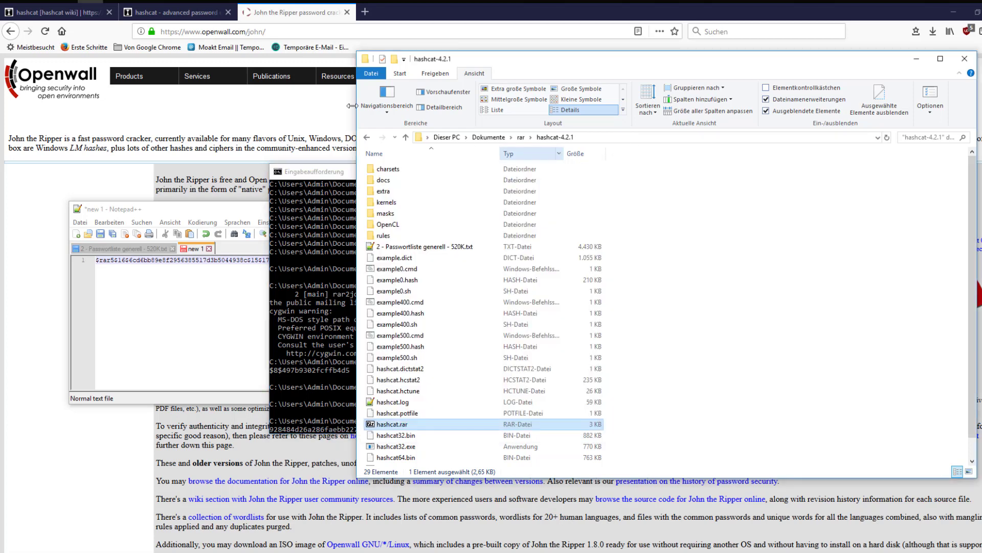
# Copy the full path of '2 - Passwortliste generell - 520K.txt' and return to the command window
pyautogui.click(387, 223)
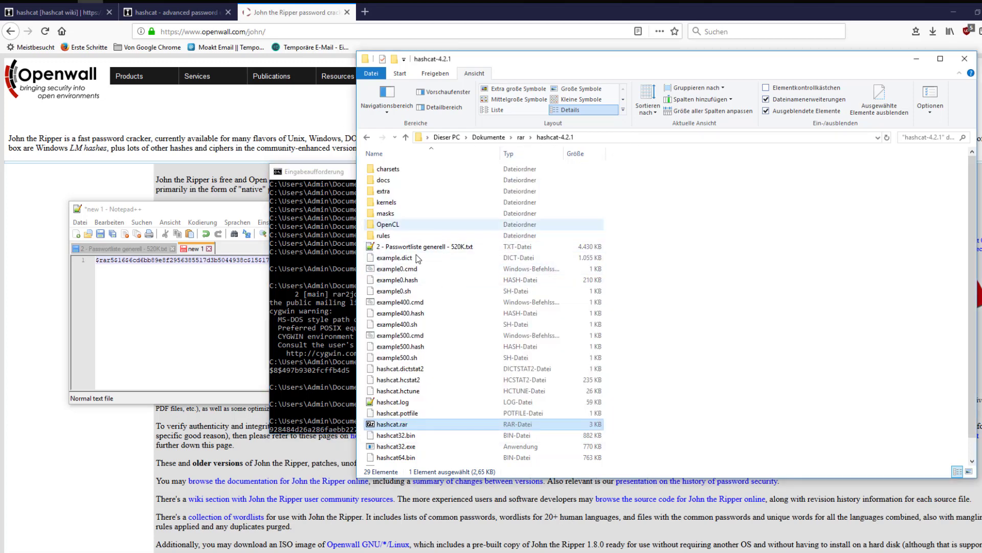
pyautogui.click(426, 246)
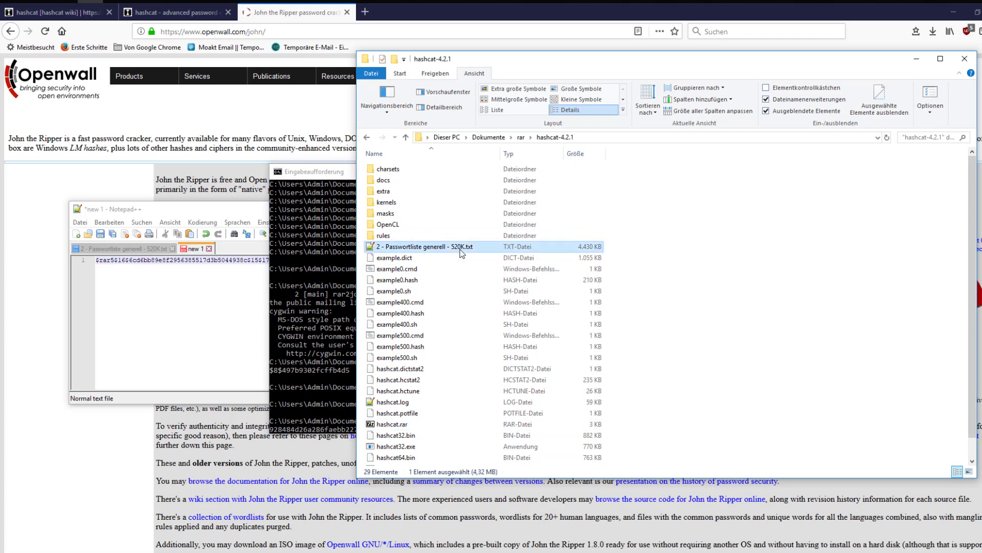
pyautogui.rightClick(431, 245)
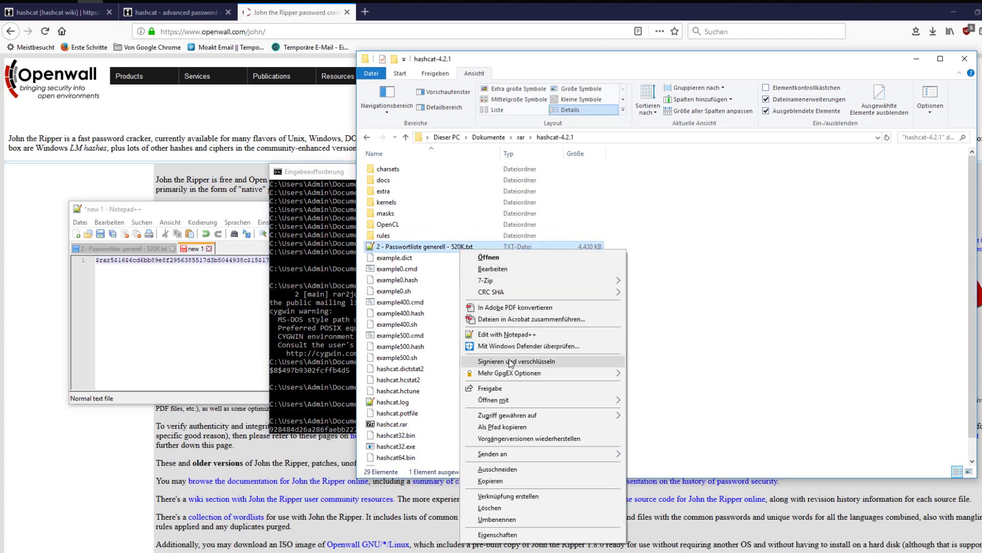
pyautogui.click(307, 181)
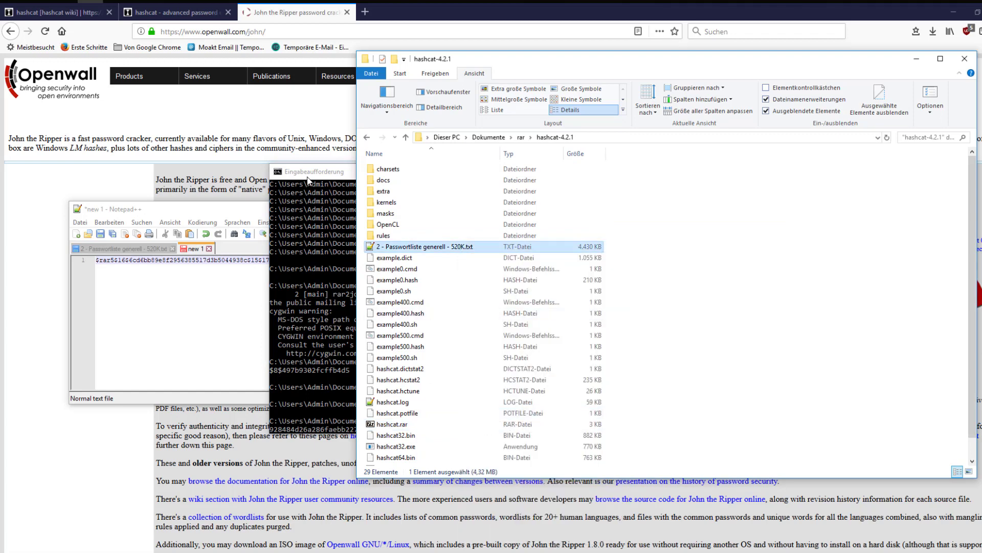
pyautogui.click(313, 171)
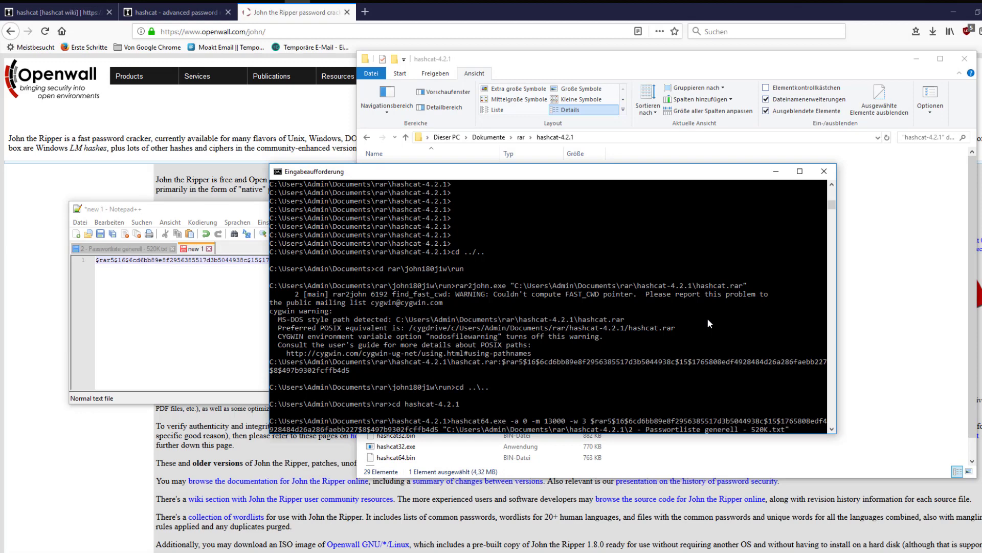